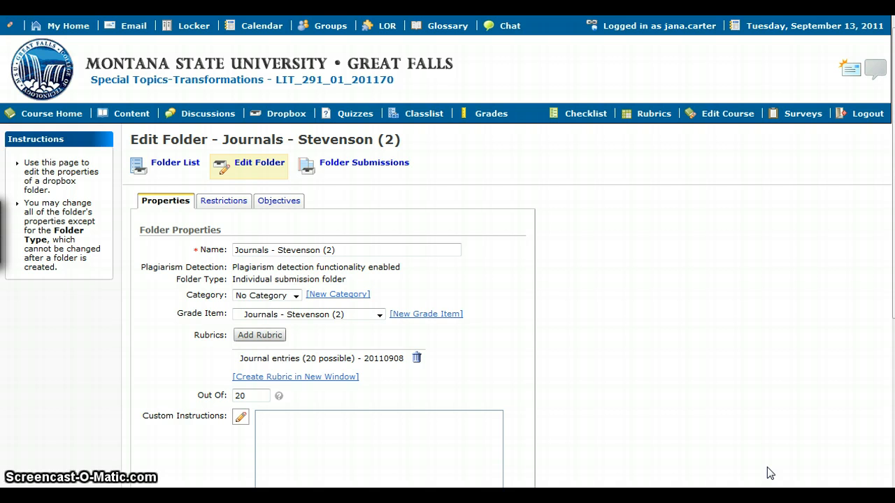
{"action": "mouse_move", "coordinate": [412, 265]}
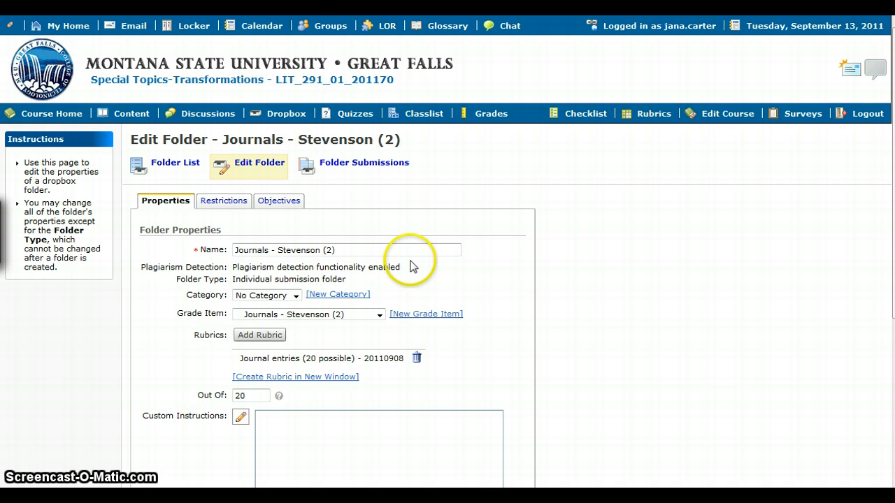
{"action": "mouse_move", "coordinate": [310, 283]}
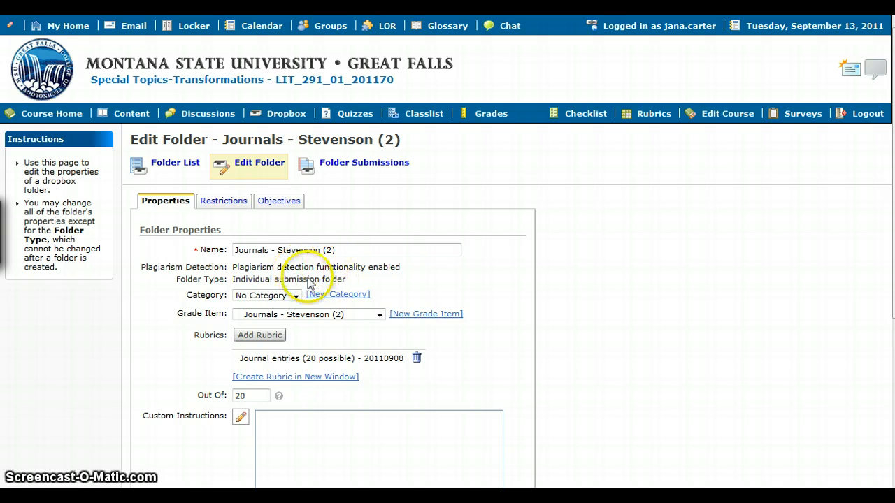
{"action": "mouse_move", "coordinate": [319, 286]}
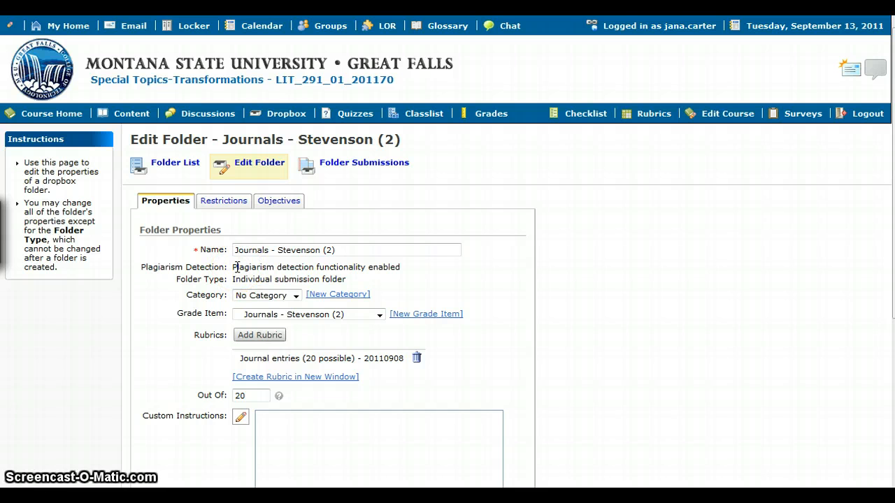
{"action": "mouse_move", "coordinate": [594, 252]}
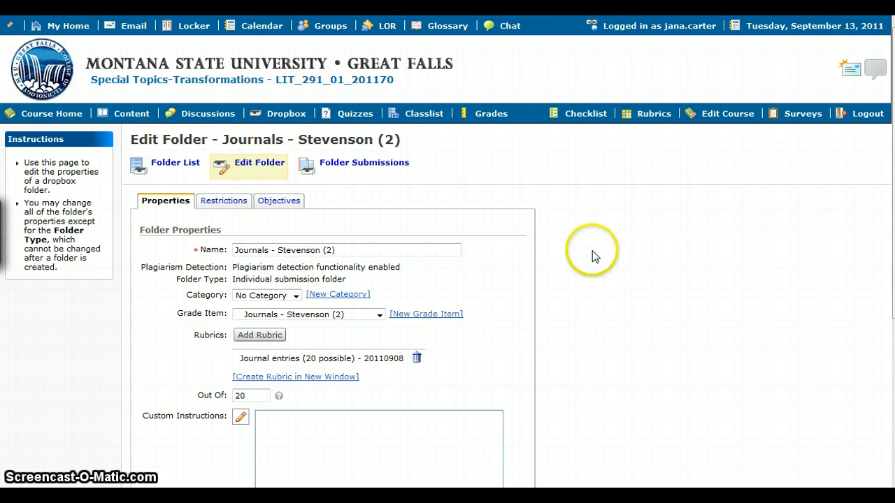
{"action": "mouse_move", "coordinate": [688, 196]}
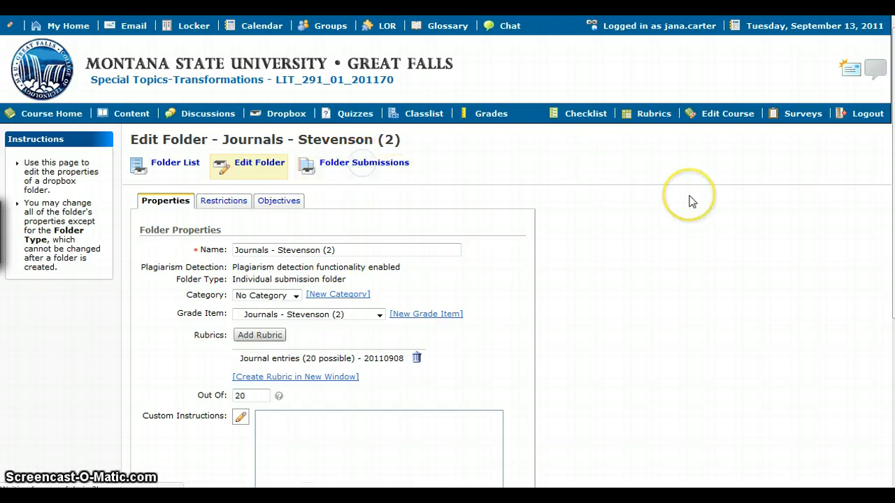
Show the Folder Submissions list for Journals - Stevenson (2), down to the submitted files
{"action": "left_click", "coordinate": [364, 162]}
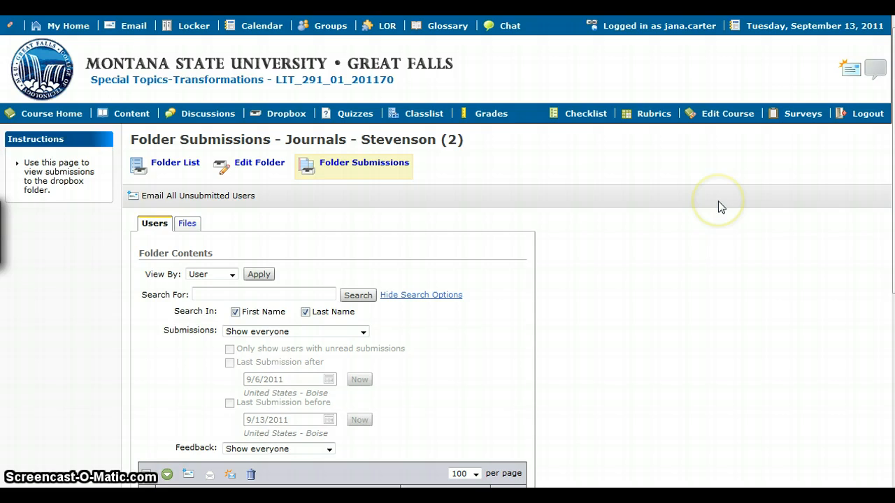
{"action": "scroll", "scroll_direction": "down", "scroll_amount": 3}
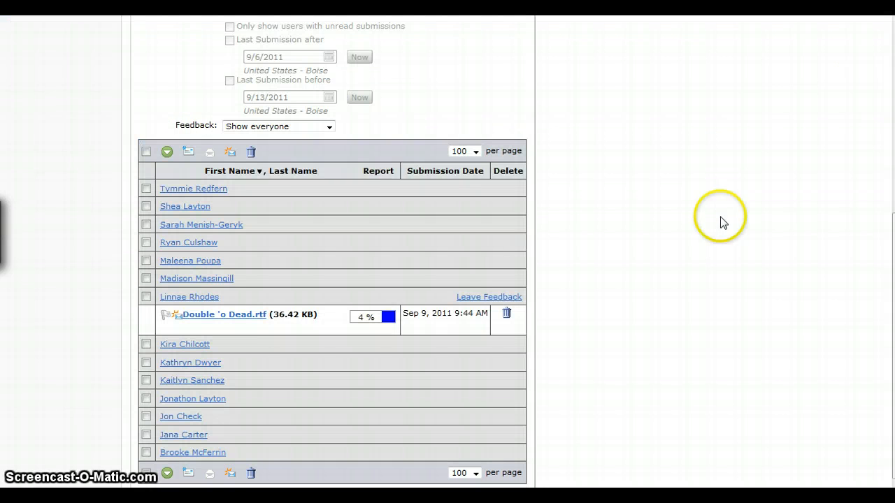
{"action": "mouse_move", "coordinate": [696, 293]}
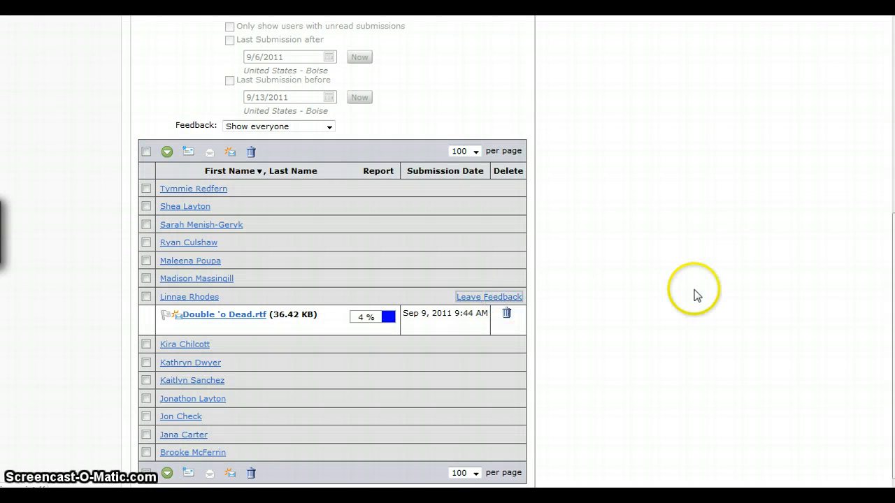
{"action": "mouse_move", "coordinate": [721, 291]}
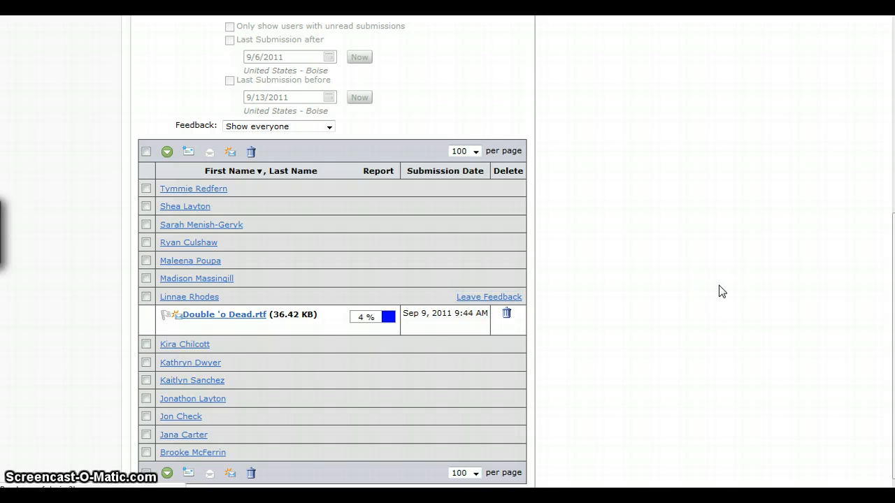
Leave Feedback for Double 'o Dead.rtf and review the journal-entries rubric
{"action": "left_click", "coordinate": [489, 297]}
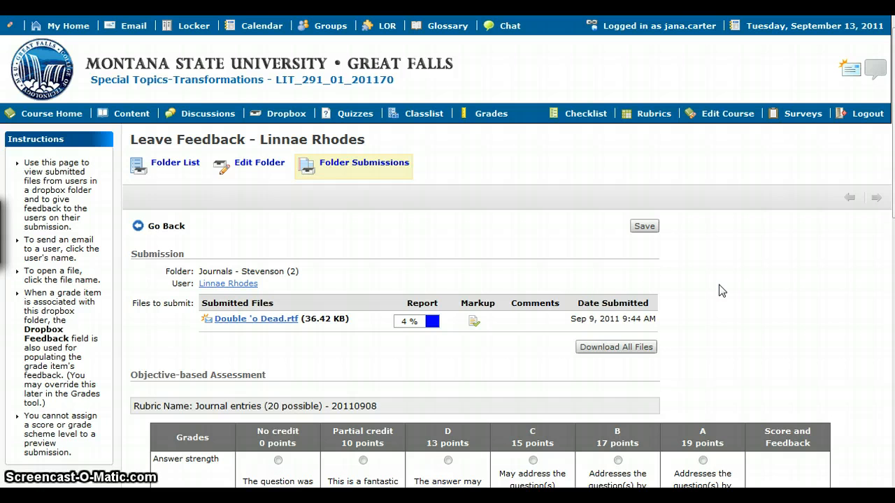
{"action": "scroll", "scroll_direction": "down", "scroll_amount": 3}
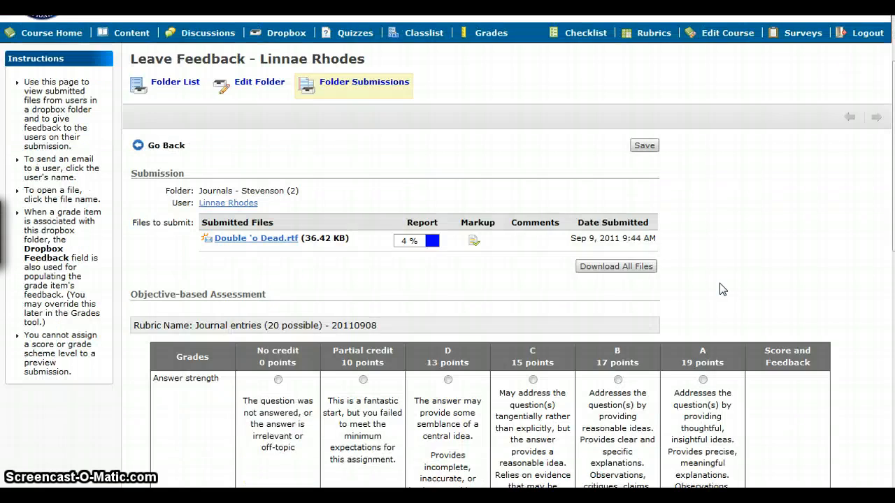
{"action": "scroll", "scroll_direction": "down", "scroll_amount": 3}
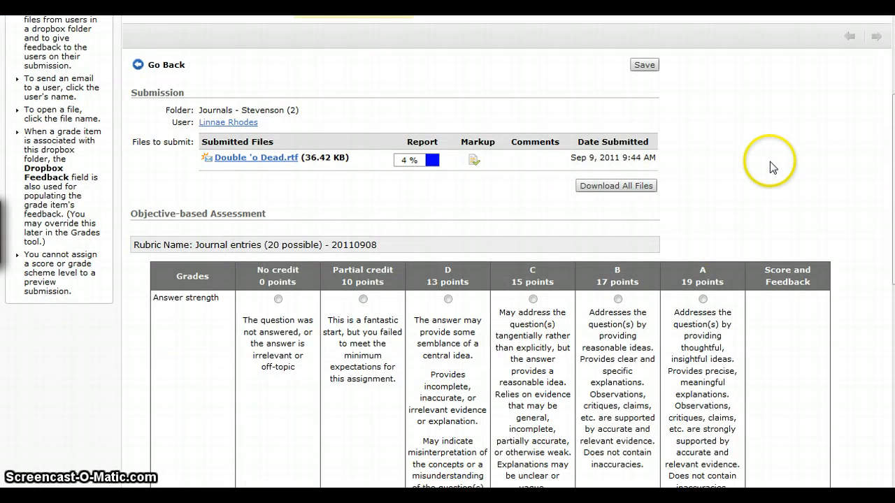
{"action": "scroll", "scroll_direction": "up", "scroll_amount": 3}
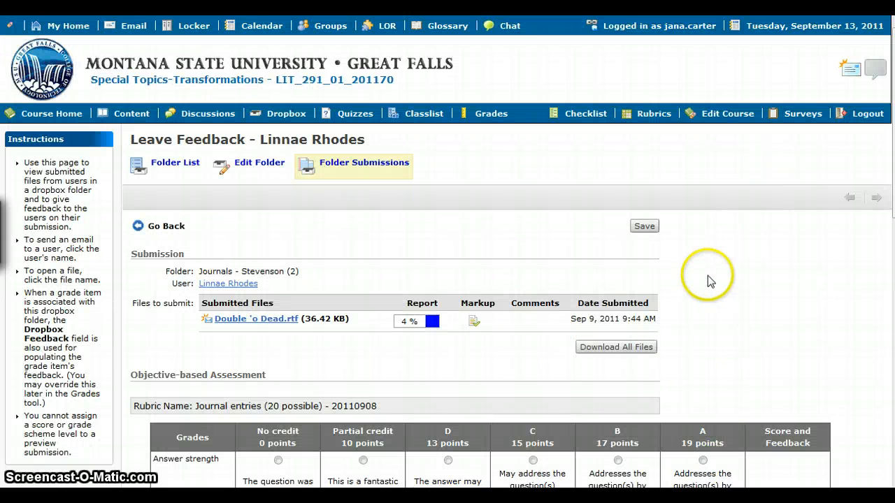
{"action": "mouse_move", "coordinate": [674, 267]}
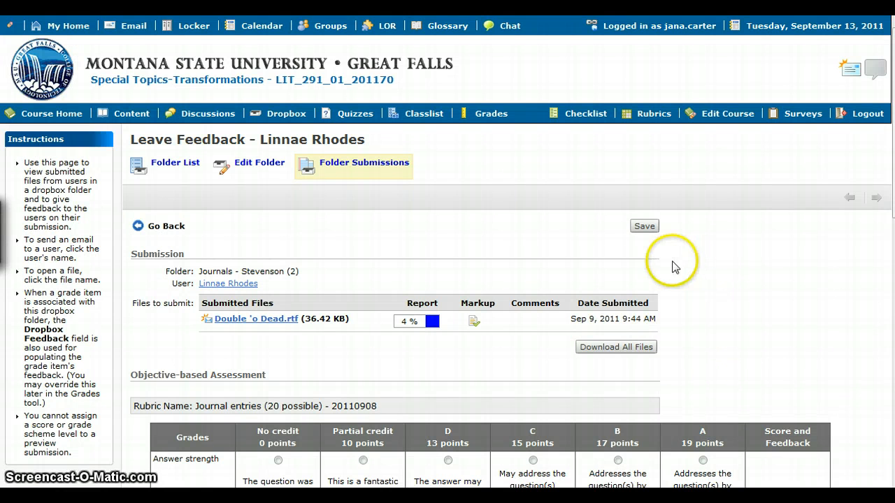
{"action": "mouse_move", "coordinate": [474, 322]}
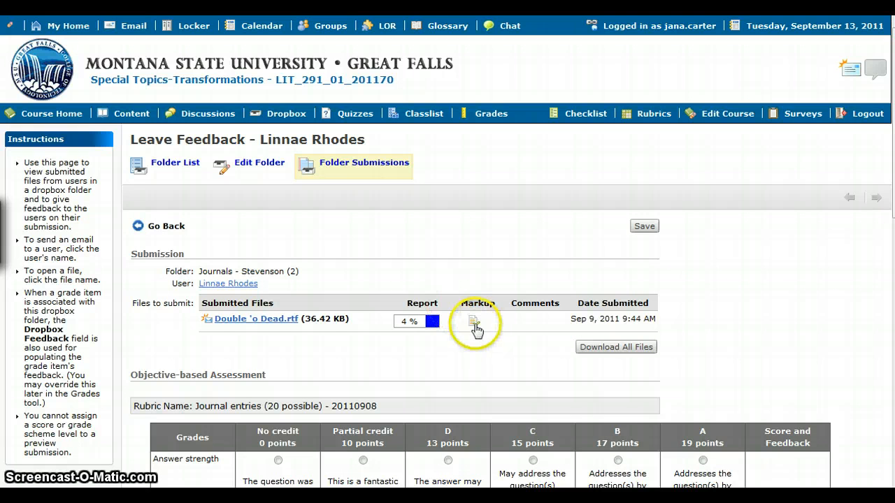
{"action": "mouse_move", "coordinate": [474, 322]}
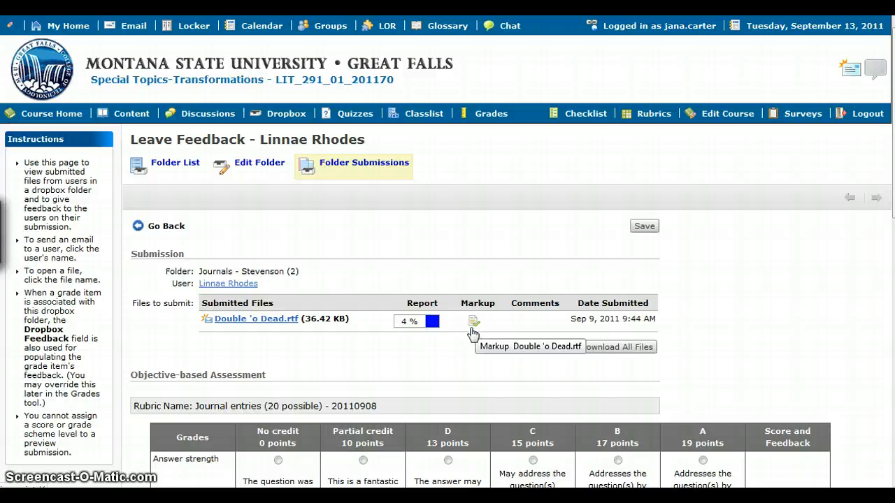
Launch Turnitin markup for Double 'o Dead.rtf, confirming age 13+ and agreeing to the user agreement
{"action": "left_click", "coordinate": [435, 320]}
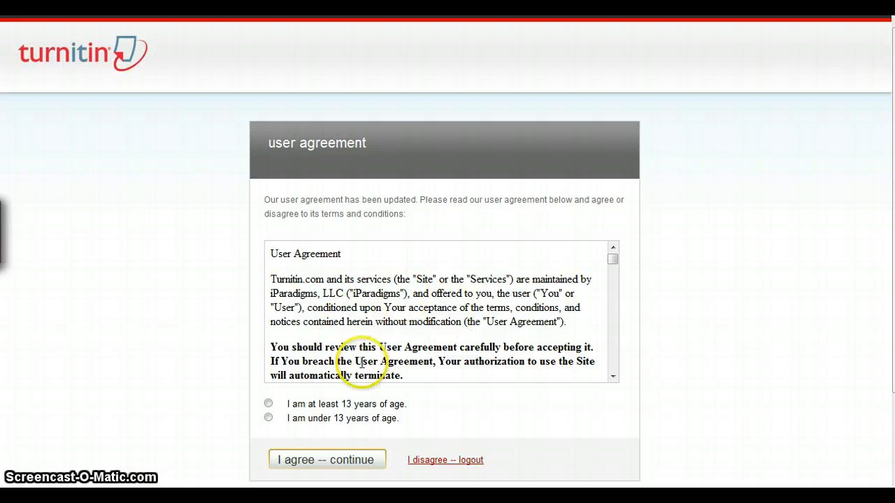
{"action": "mouse_move", "coordinate": [249, 408]}
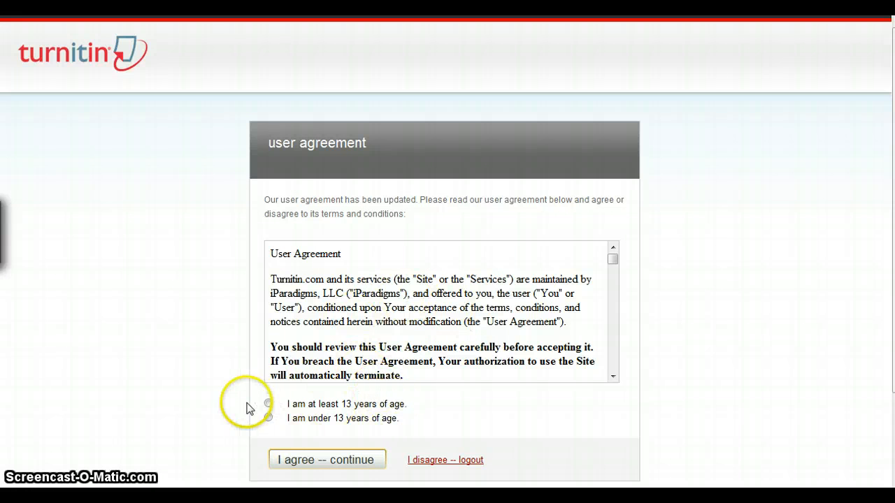
{"action": "left_click", "coordinate": [269, 404]}
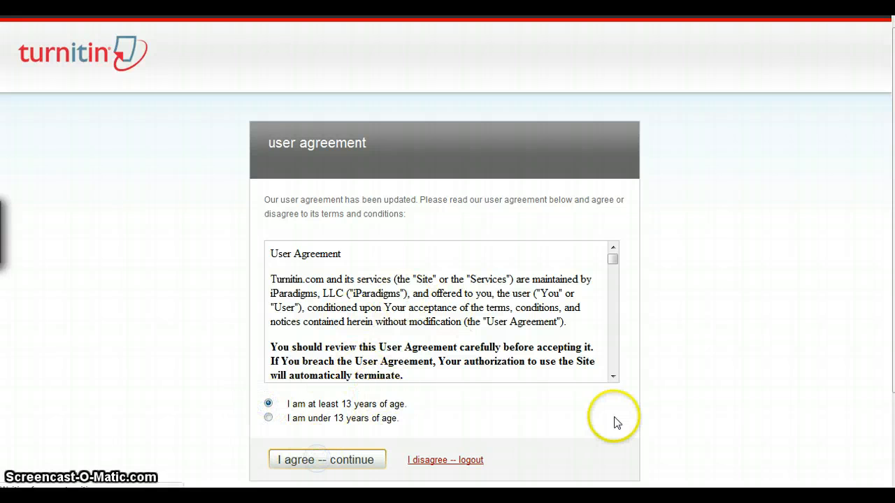
{"action": "mouse_move", "coordinate": [743, 400]}
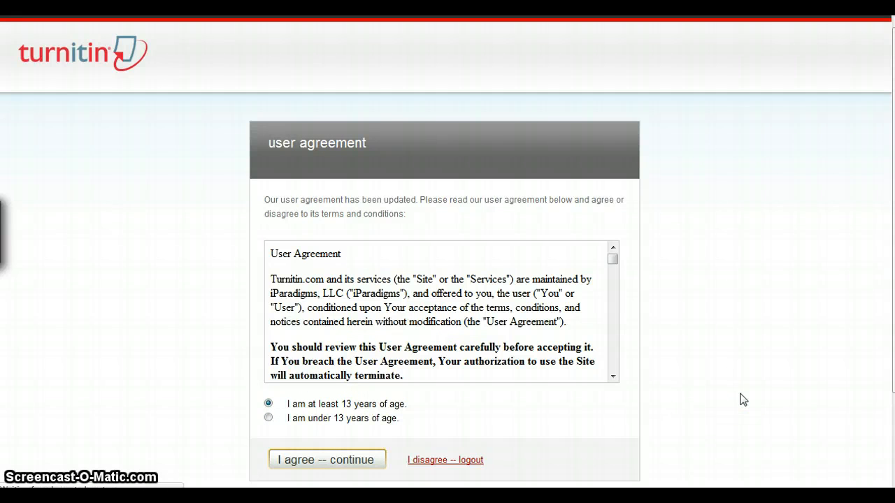
{"action": "left_click", "coordinate": [328, 460]}
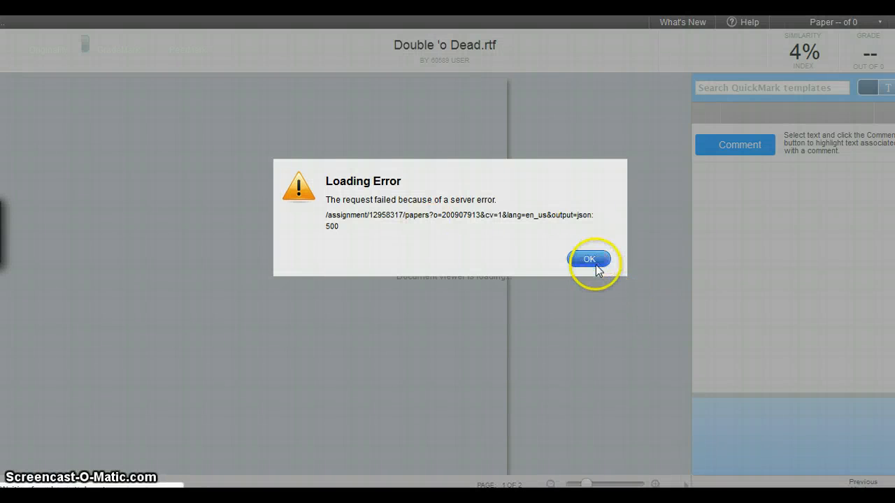
Dismiss the loading error and tick 'Don't show this message again' on Getting Started
{"action": "left_click", "coordinate": [590, 259]}
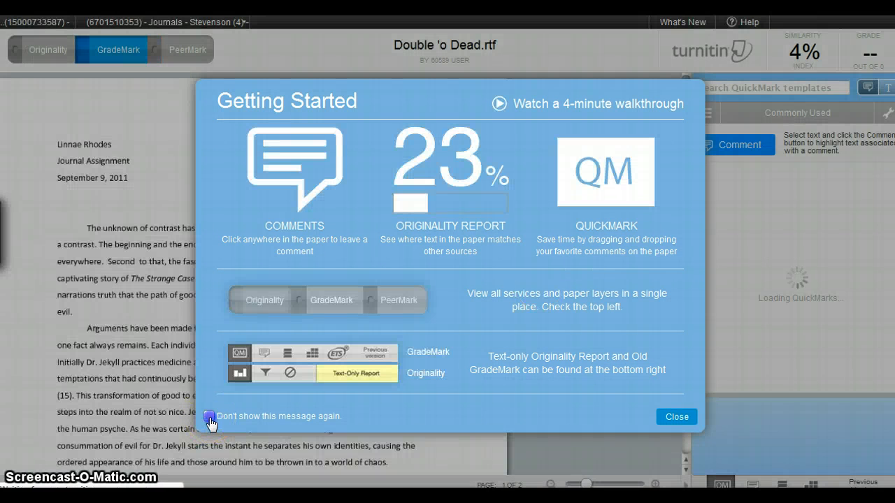
{"action": "left_click", "coordinate": [208, 417]}
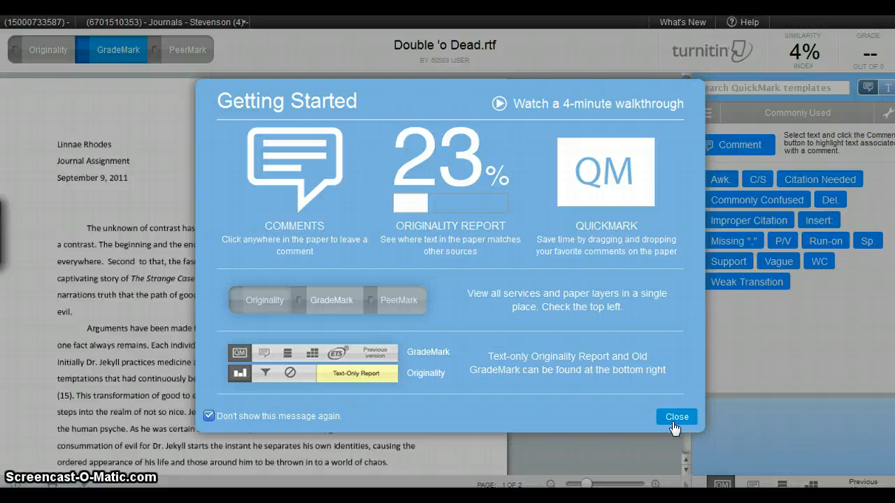
{"action": "mouse_move", "coordinate": [675, 422]}
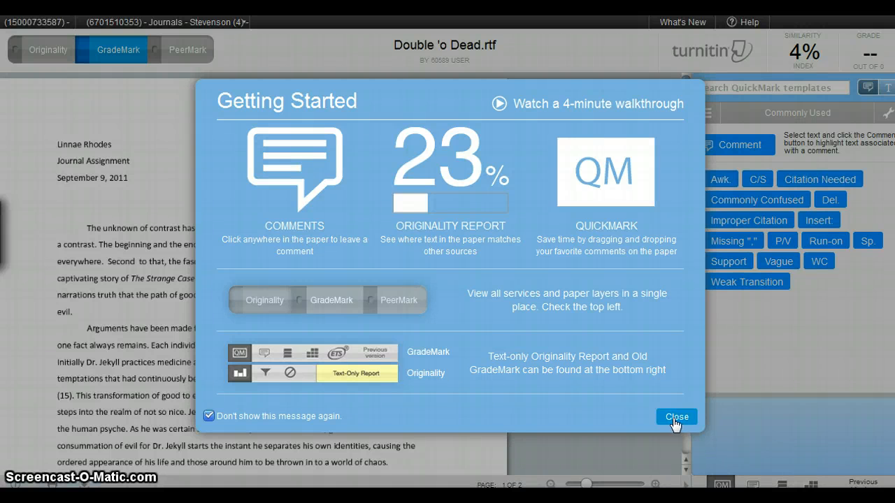
Close Getting Started, browse the Composition Marks QuickMark set, then return to Commonly Used
{"action": "left_click", "coordinate": [676, 417]}
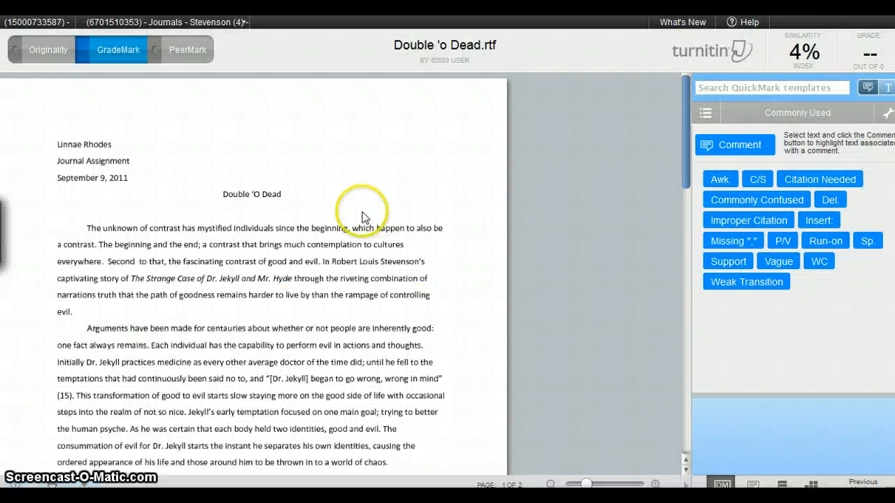
{"action": "mouse_move", "coordinate": [305, 171]}
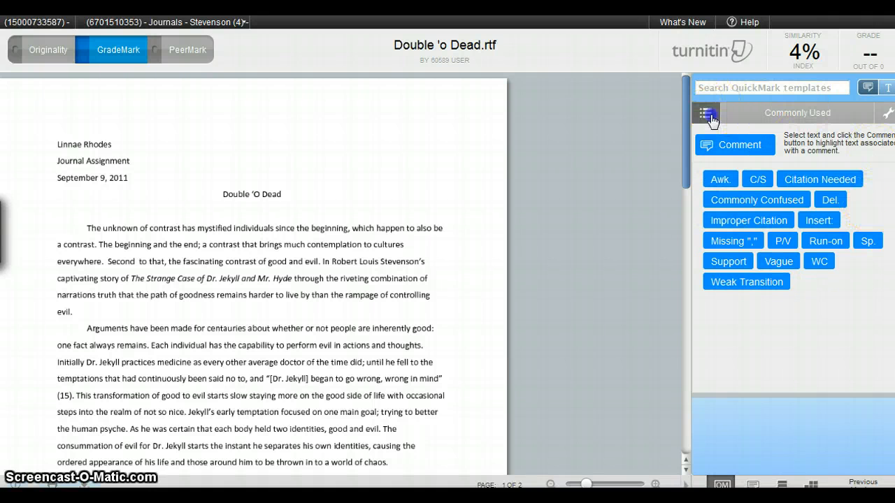
{"action": "left_click", "coordinate": [705, 112]}
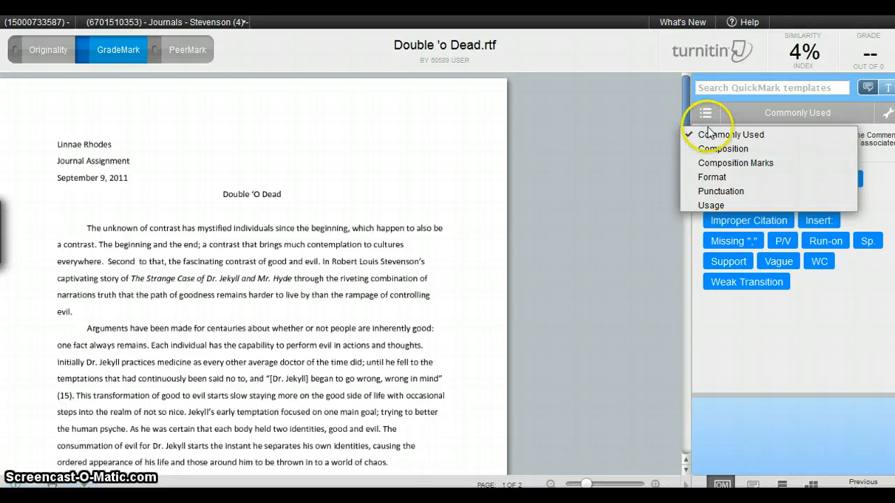
{"action": "mouse_move", "coordinate": [736, 162]}
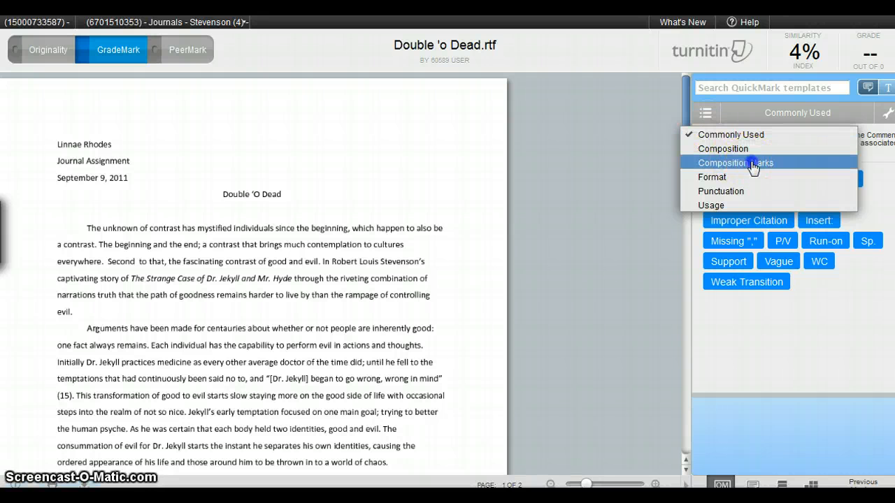
{"action": "left_click", "coordinate": [736, 162]}
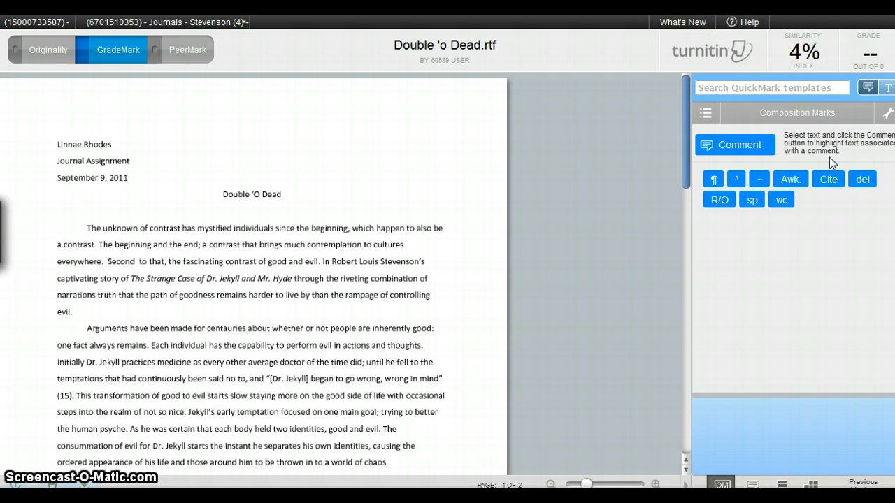
{"action": "left_click", "coordinate": [705, 112]}
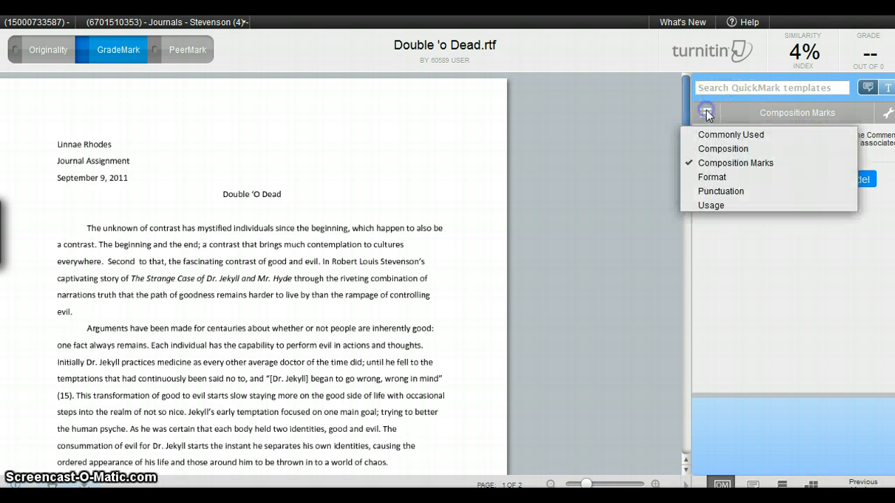
{"action": "left_click", "coordinate": [731, 134]}
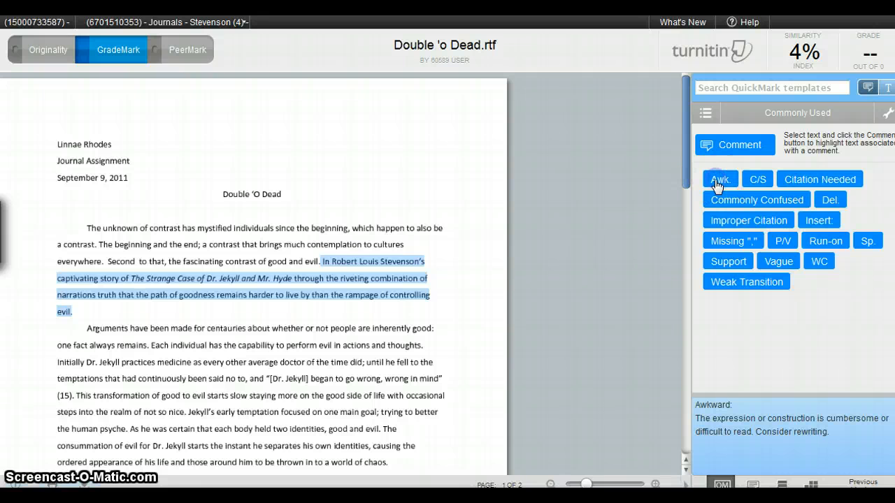
Apply the Awk. QuickMark to the highlighted Stevenson sentence
{"action": "left_click", "coordinate": [718, 179]}
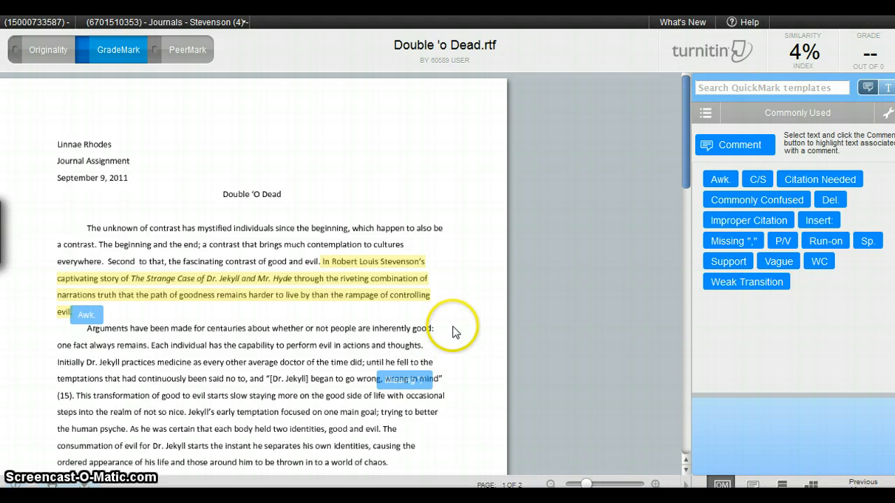
{"action": "mouse_move", "coordinate": [357, 302]}
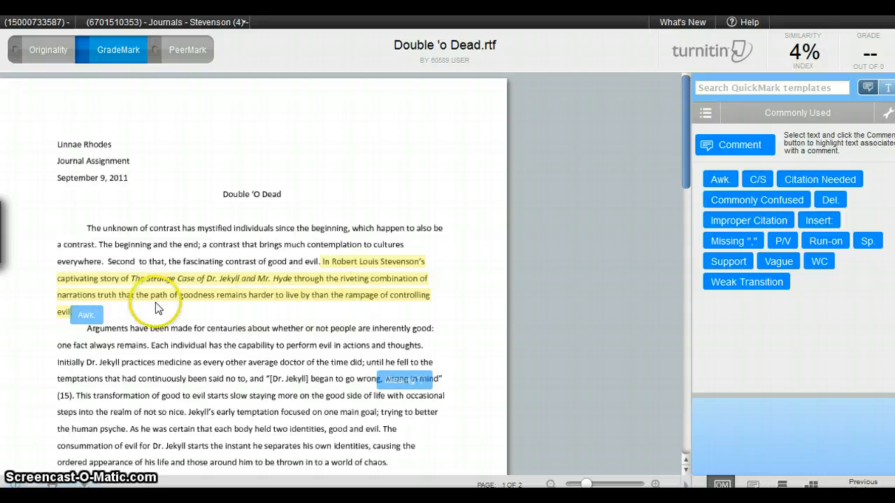
{"action": "left_click", "coordinate": [87, 314]}
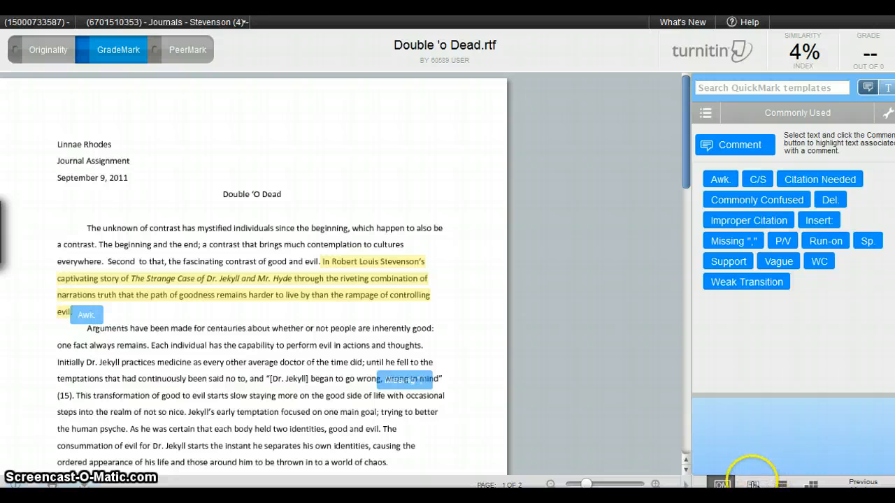
Show the General Comments panel, which has no comment entered yet
{"action": "left_click", "coordinate": [752, 484]}
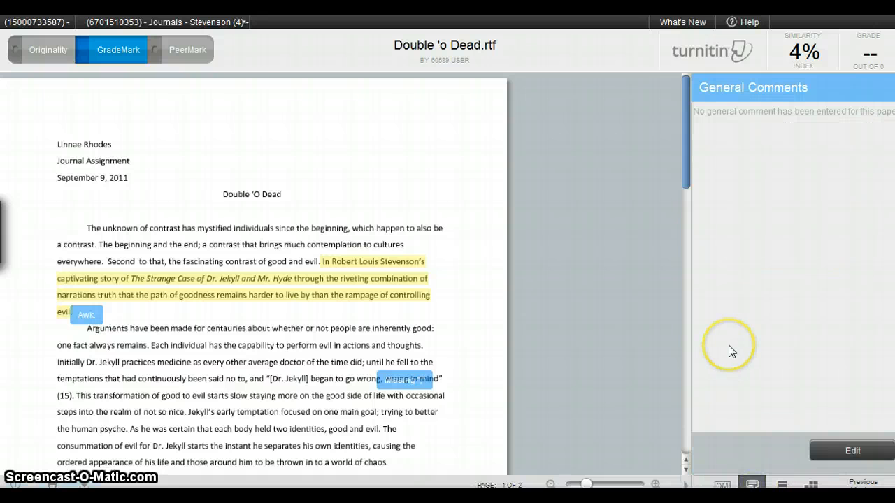
{"action": "mouse_move", "coordinate": [733, 375]}
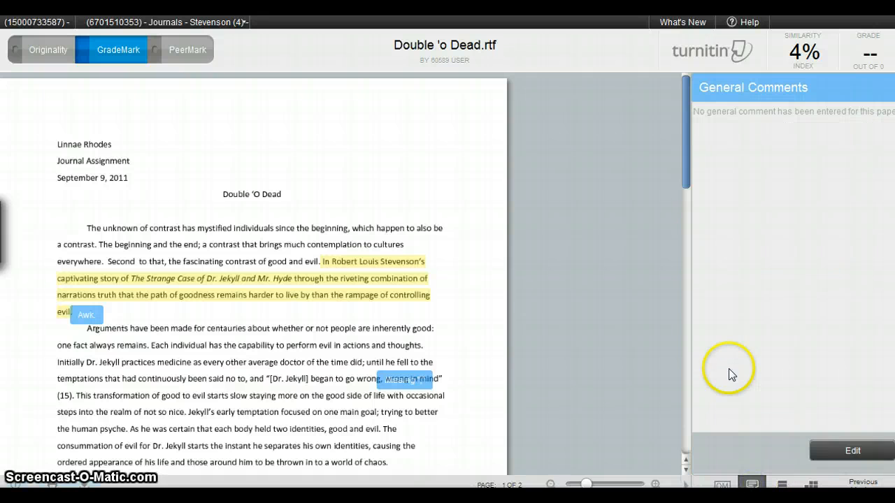
{"action": "left_click", "coordinate": [780, 483]}
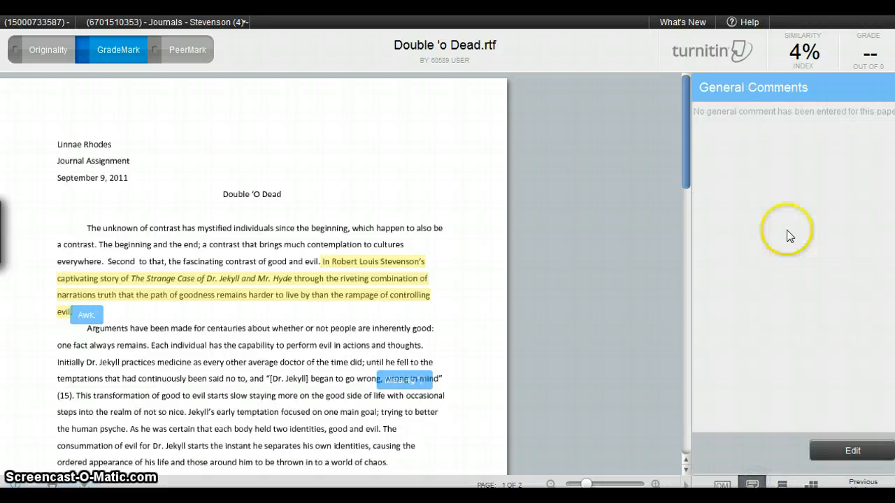
{"action": "mouse_move", "coordinate": [790, 207]}
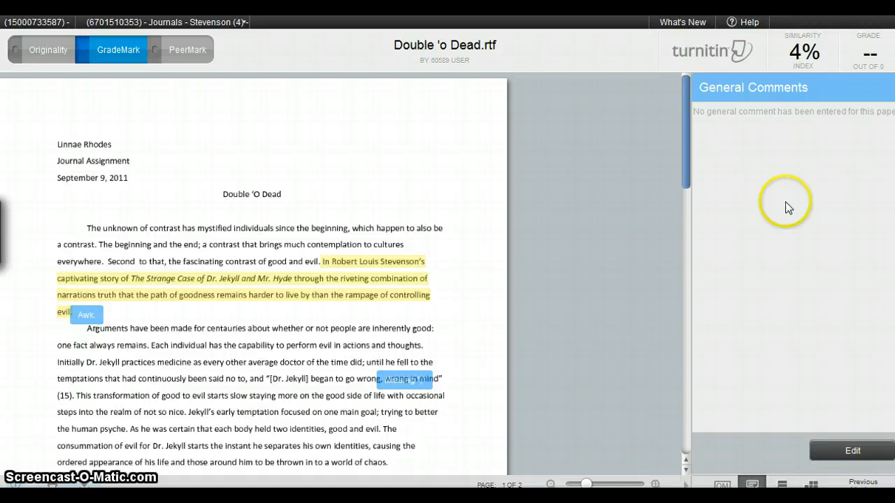
{"action": "mouse_move", "coordinate": [419, 109]}
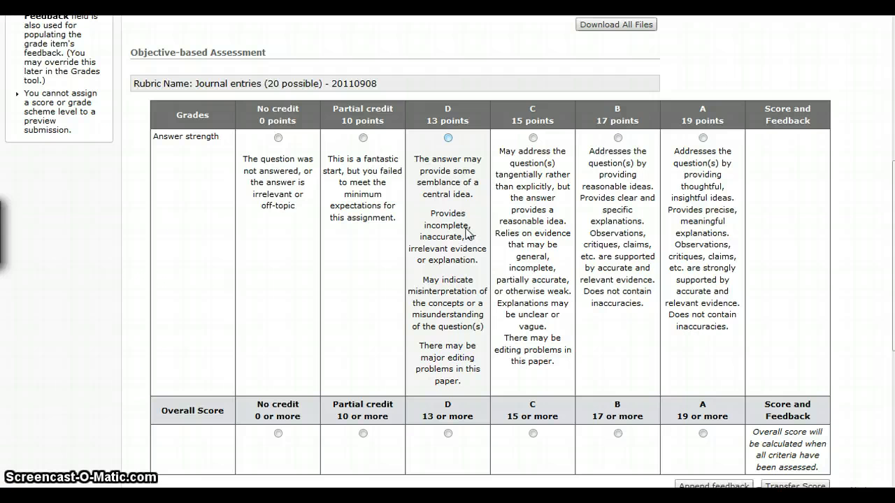
{"action": "mouse_move", "coordinate": [363, 139]}
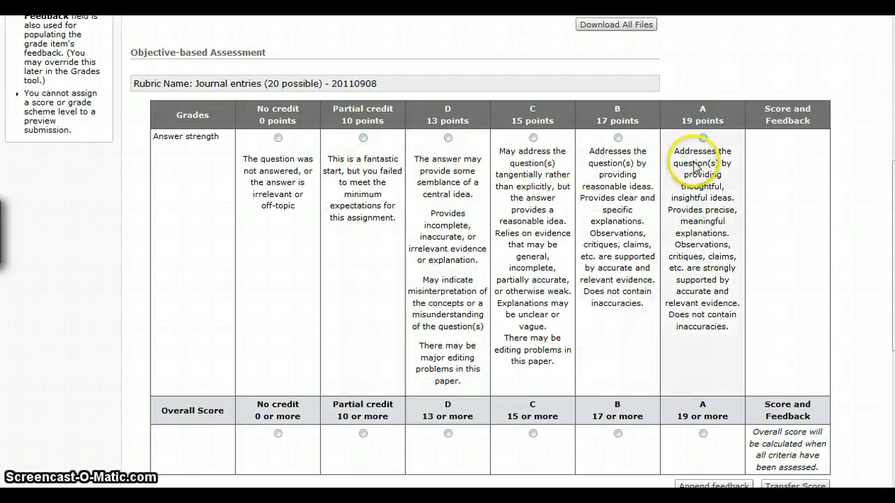
{"action": "scroll", "scroll_direction": "down", "scroll_amount": 3}
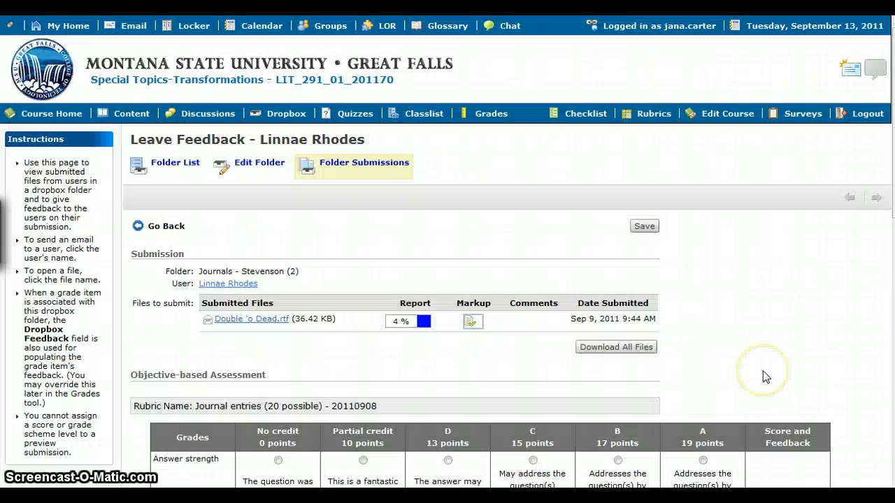
{"action": "mouse_move", "coordinate": [859, 262]}
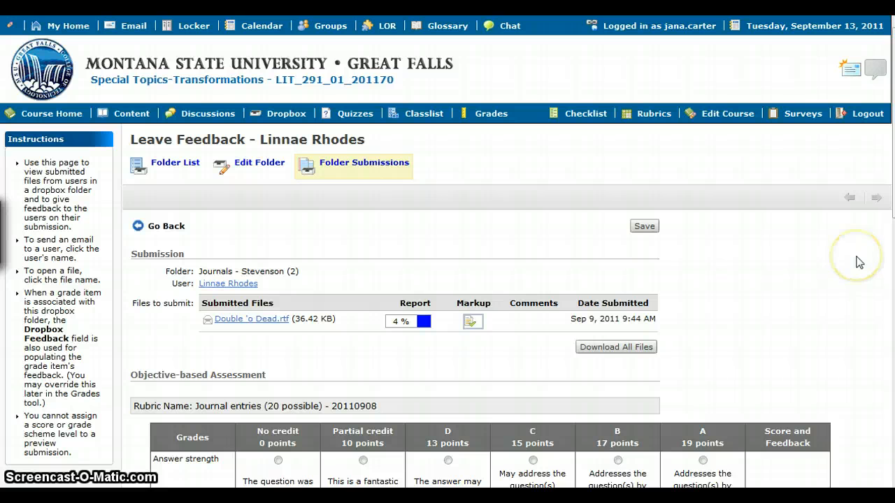